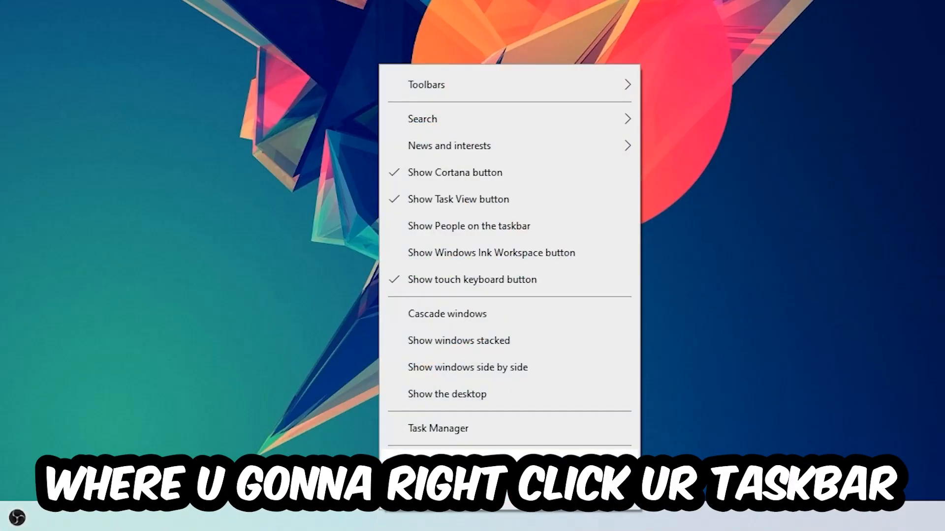
# Launch Task Manager from the taskbar menu to end unneeded background tasks
pyautogui.click(437, 428)
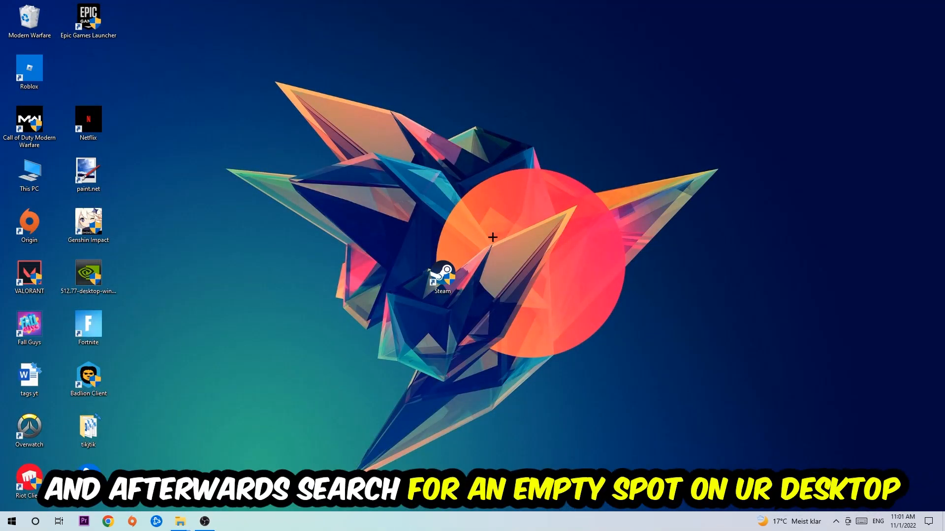
pyautogui.moveTo(523, 102)
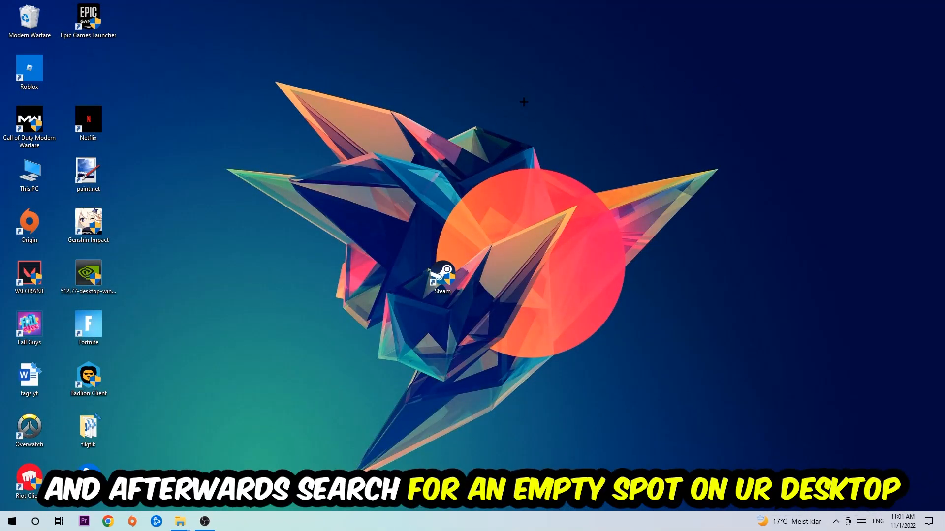
# Reach Display settings through the desktop's right-click menu
pyautogui.rightClick(498, 94)
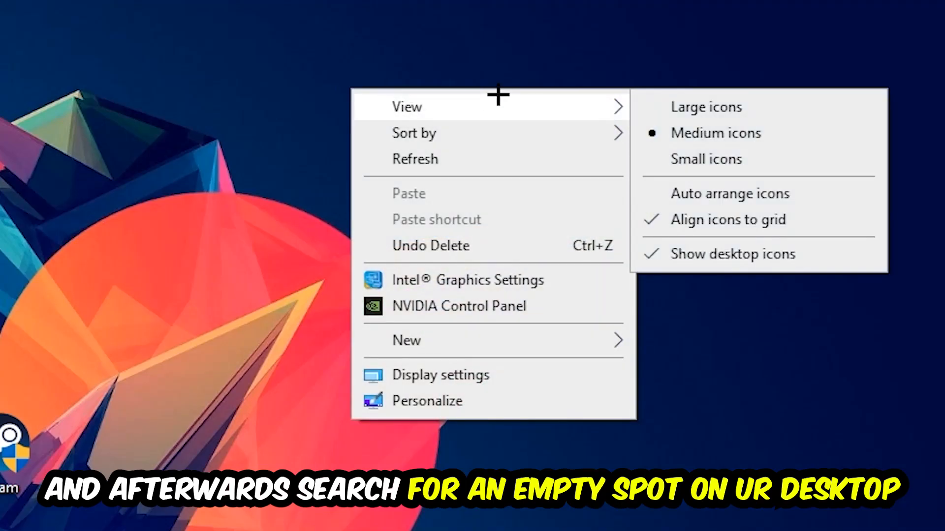
pyautogui.moveTo(479, 366)
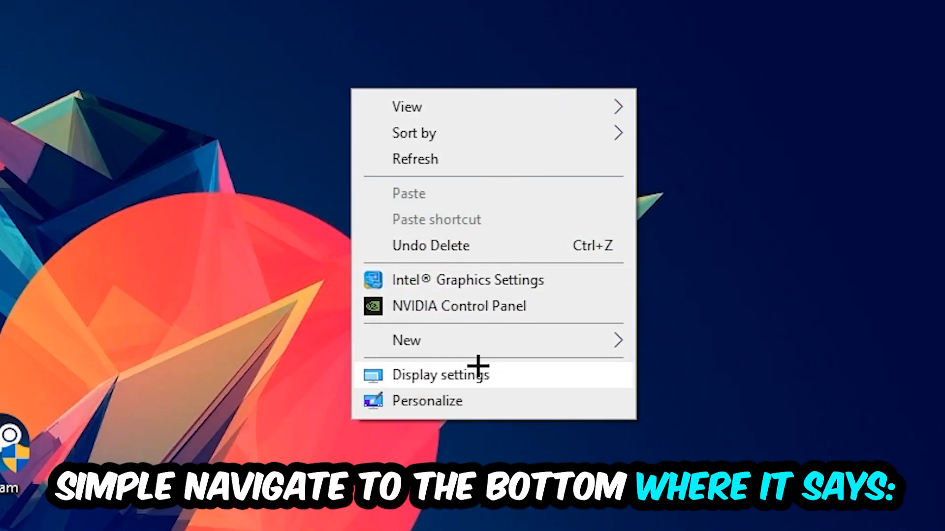
pyautogui.click(440, 374)
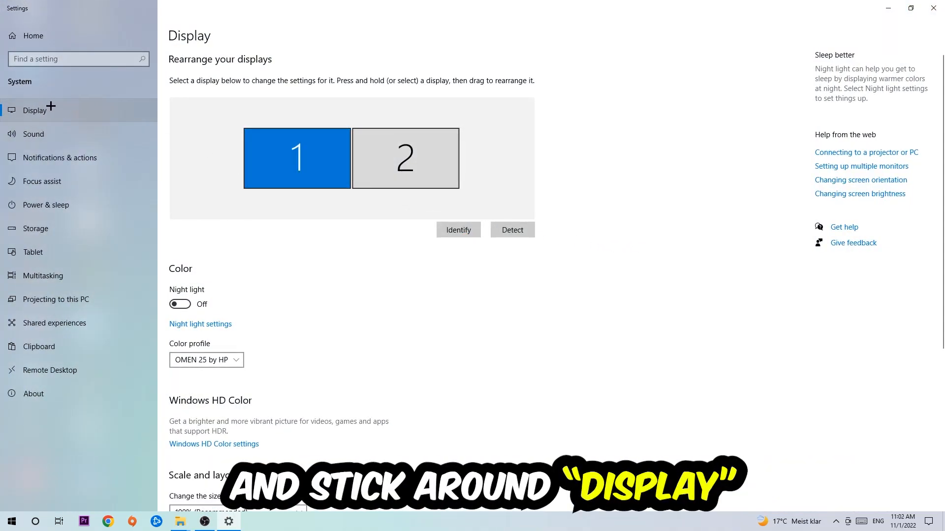
pyautogui.moveTo(270, 95)
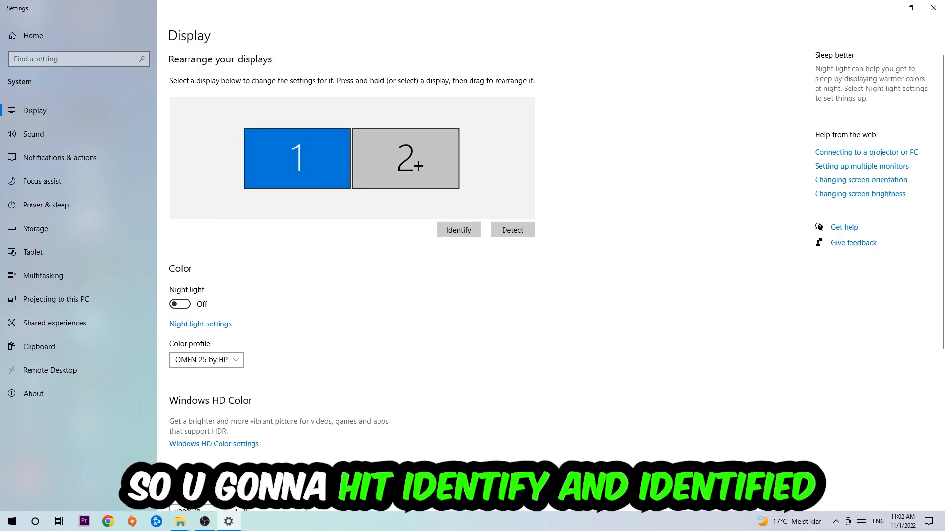
# Reveal Scale and layout showing 100% (Recommended) scale and 1920 × 1080 resolution
pyautogui.scroll(-3)
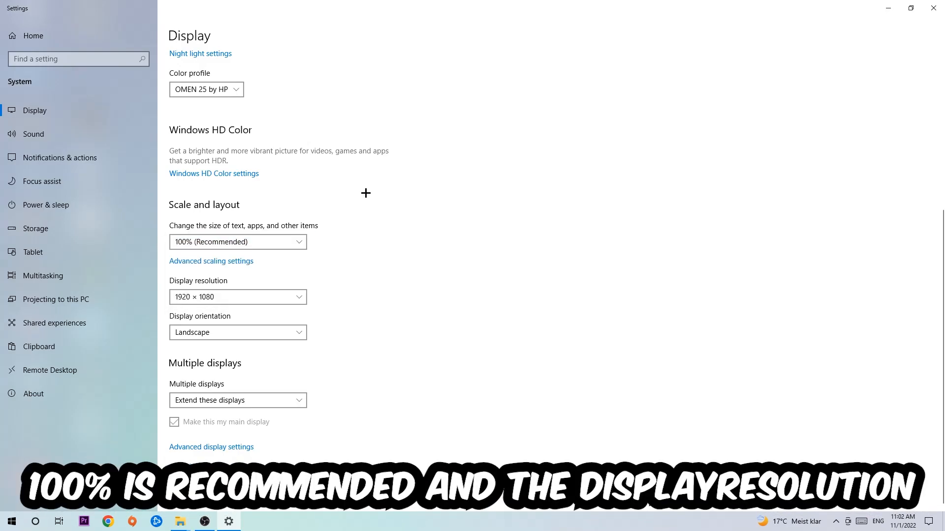
pyautogui.moveTo(351, 243)
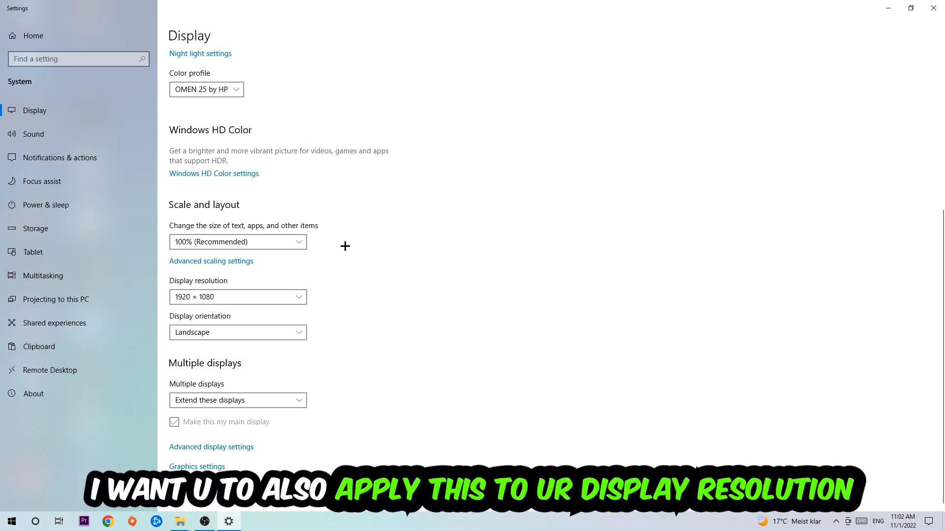
pyautogui.moveTo(932, 8)
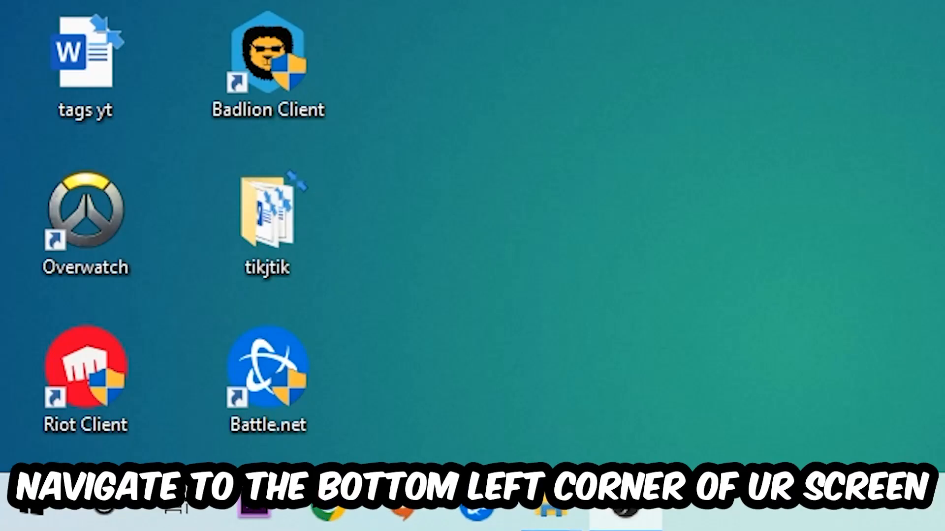
# Confirm Windows Update reports the PC up to date via Start > Settings > Update & Security, then close Settings
pyautogui.click(32, 506)
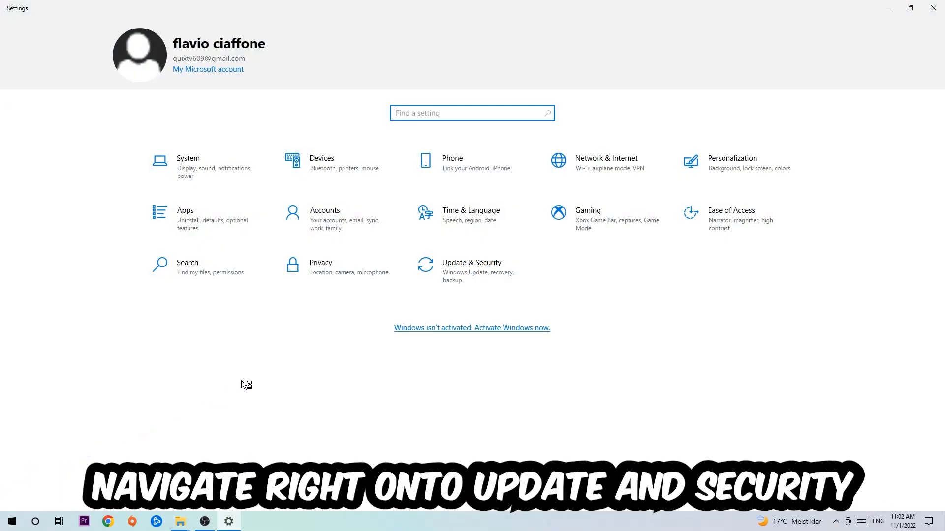
pyautogui.click(471, 270)
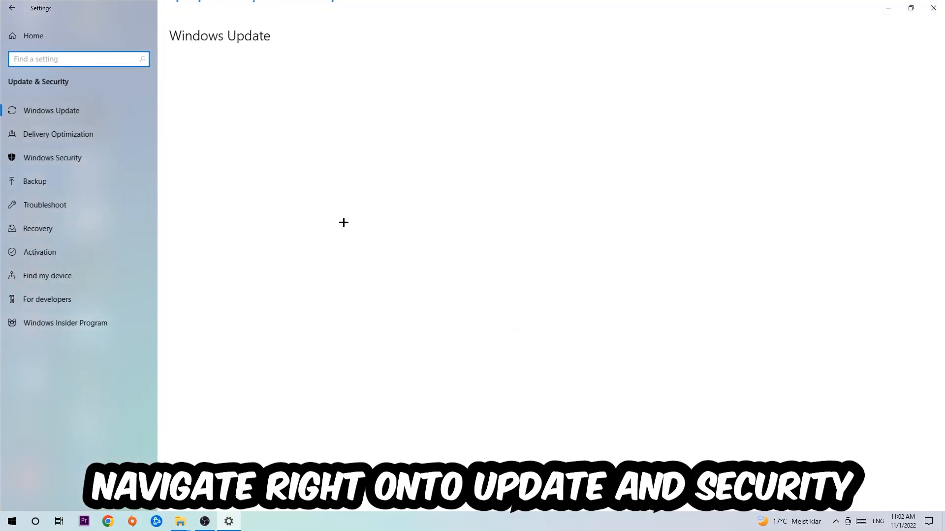
pyautogui.click(52, 110)
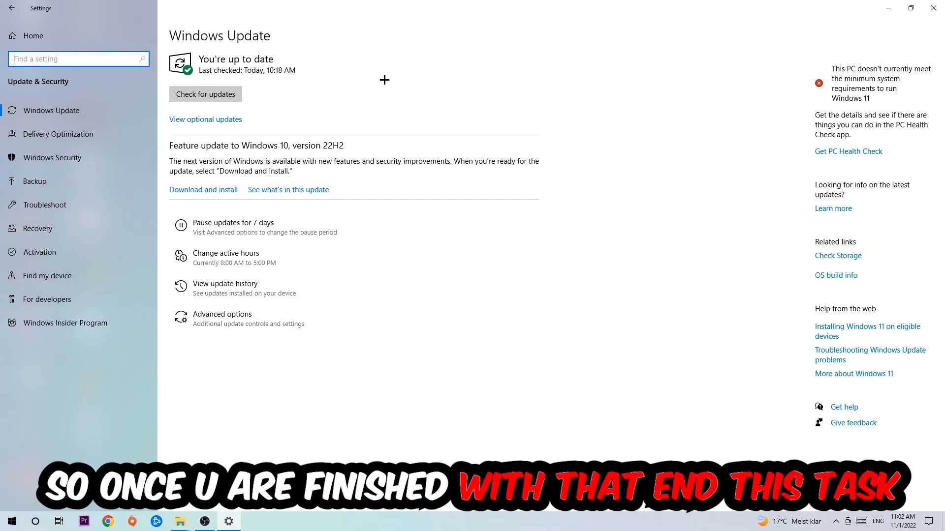
pyautogui.click(933, 8)
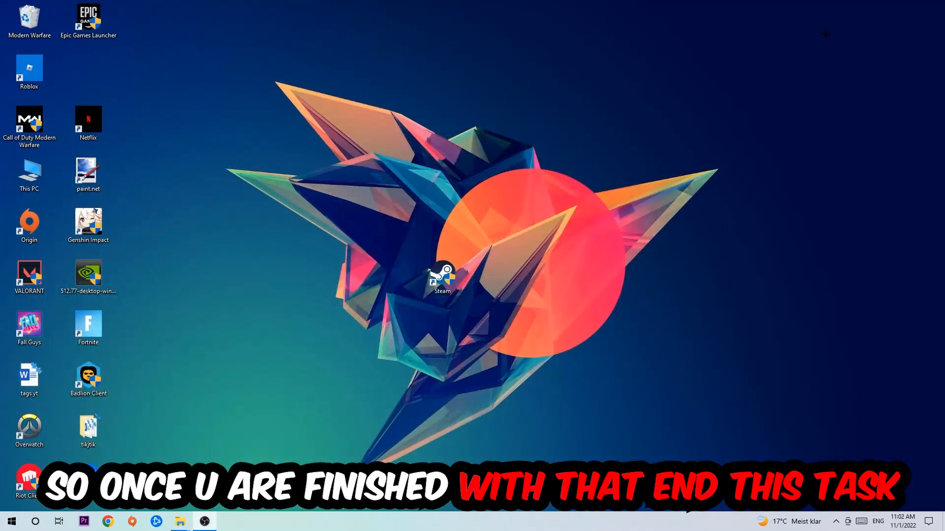